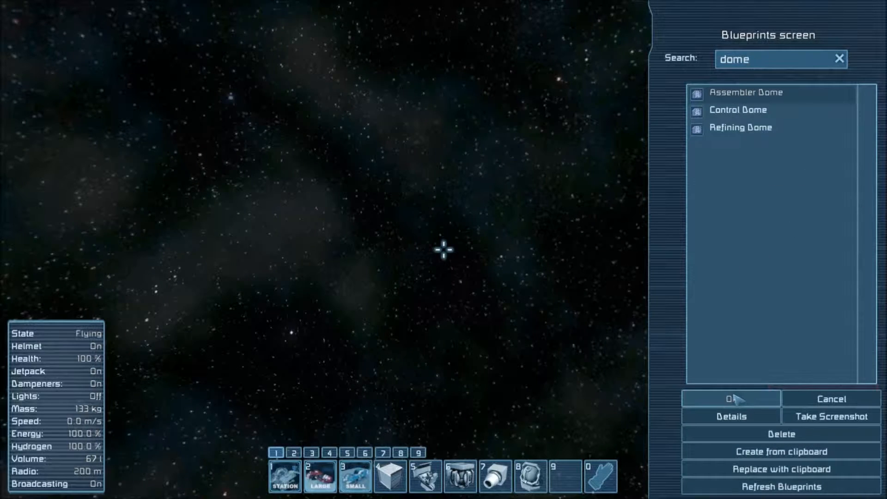
Paste the dome blueprint despite missing blocks, delete the selected object, and open Toolbar Config.
click(728, 399)
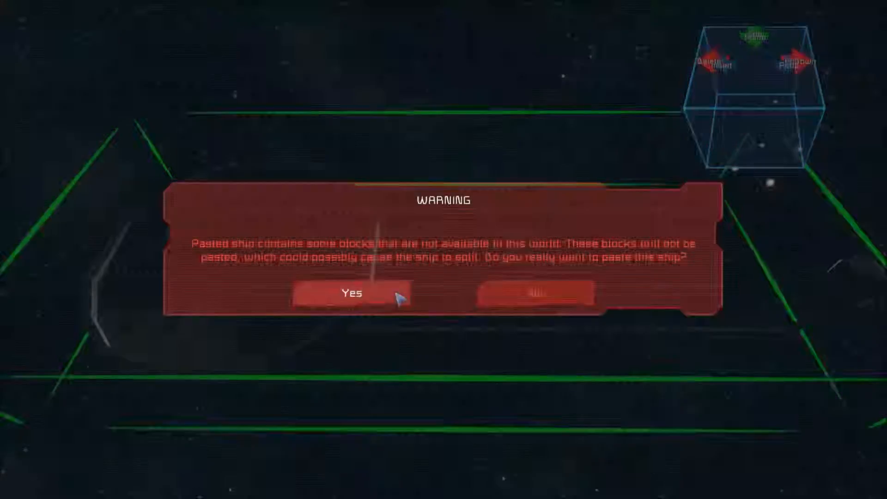
click(349, 294)
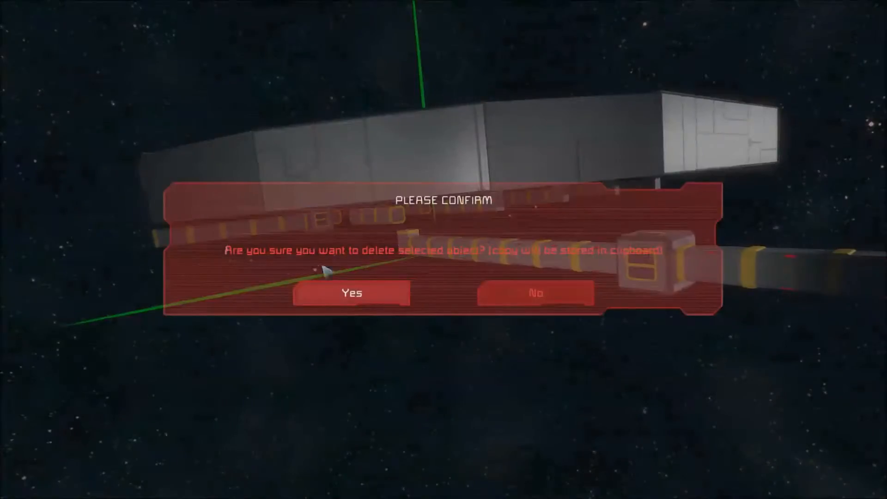
click(351, 294)
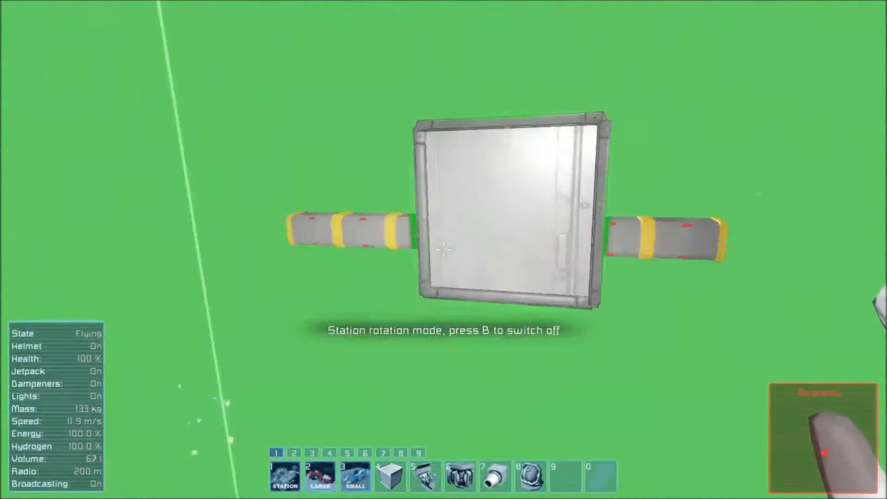
key(b)
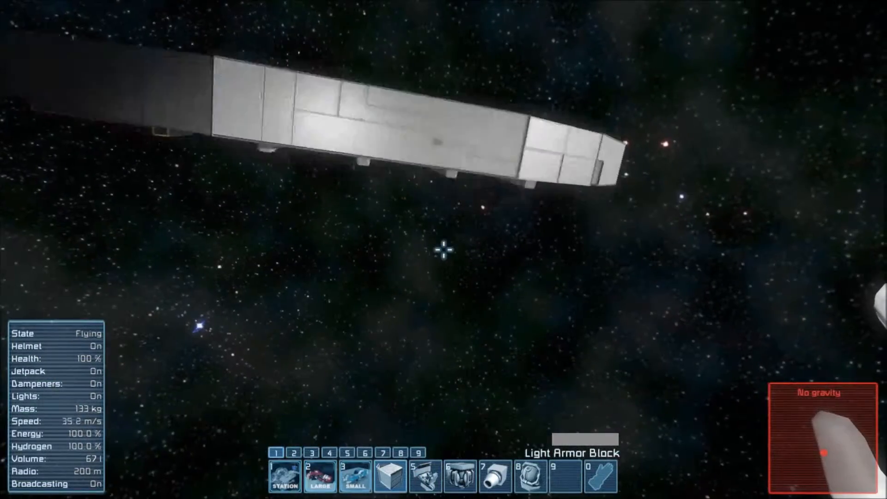
key(g)
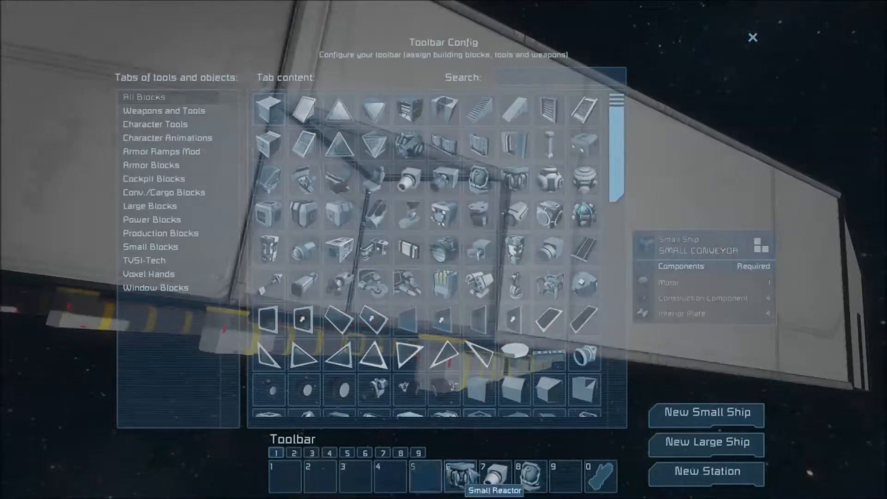
Assign Light Armor Block, Slope, Corner and Inv. Corner to toolbar slots 1–4.
click(751, 37)
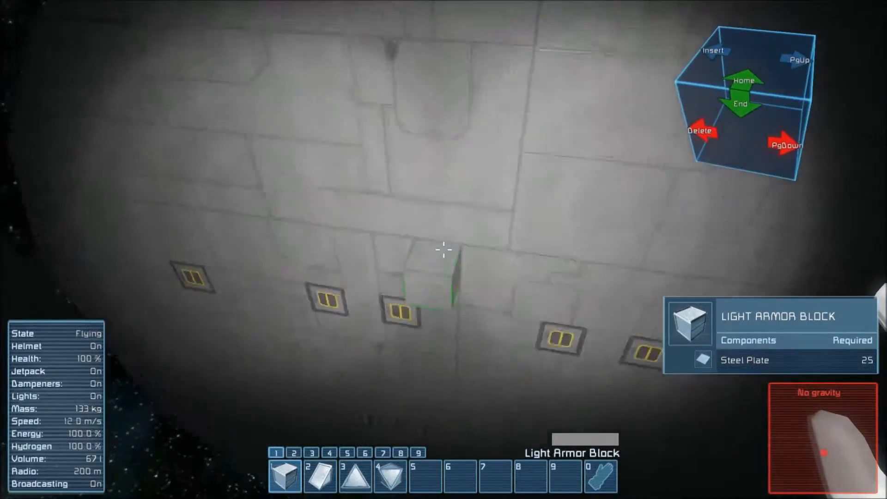
Check the Graphics options, then add TVSI-Tech Hex Window 1x1 Flat to toolbar page 2.
key(Escape)
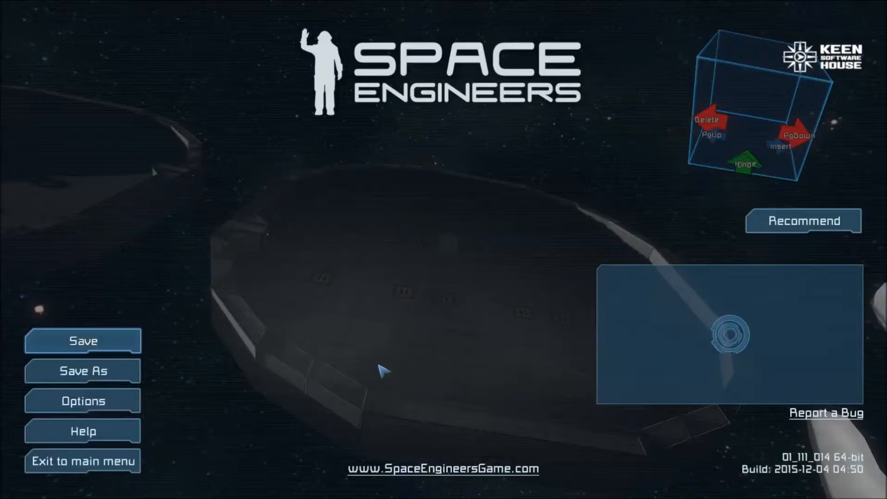
click(83, 400)
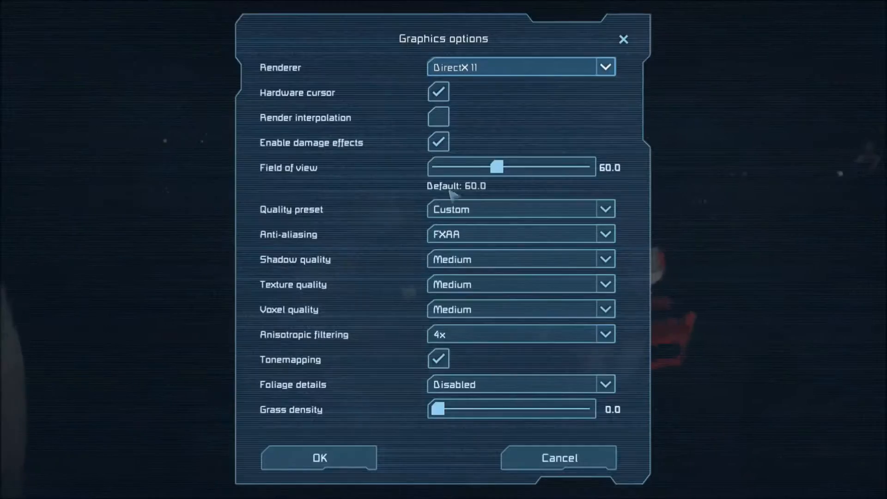
click(318, 457)
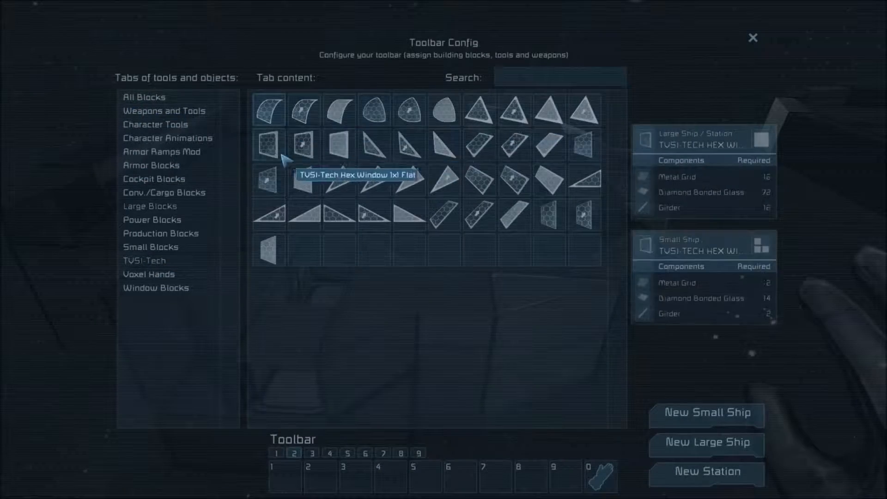
drag(269, 144, 285, 475)
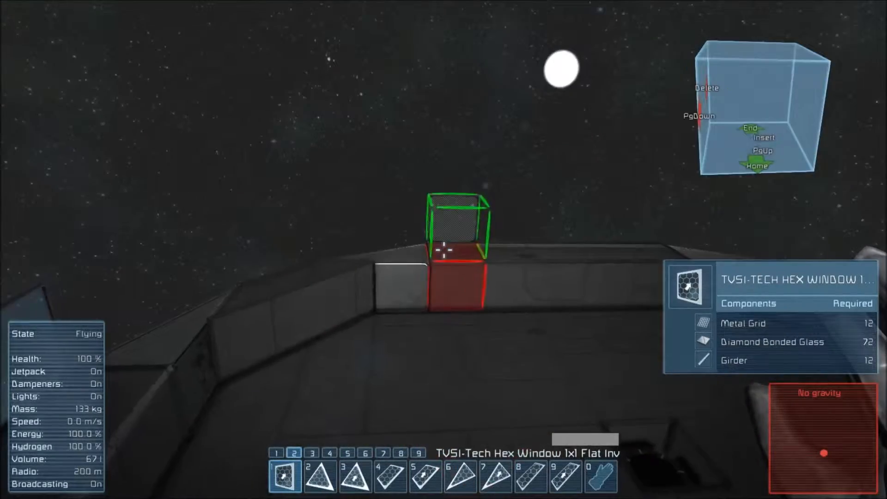
mouse_move(443, 250)
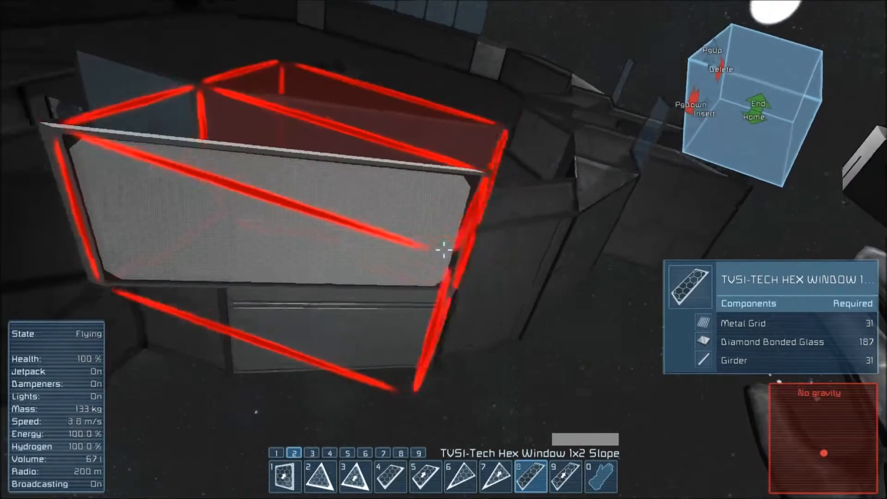
Place a TVSI-Tech hex window slope along the dome ring.
click(389, 475)
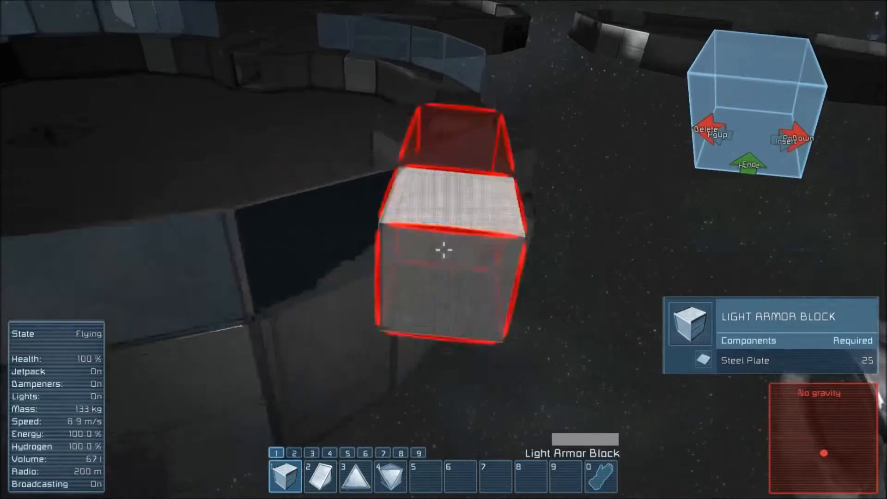
Rotate and fit a light armor block, slope and inverted corner into the window gaps.
key(3)
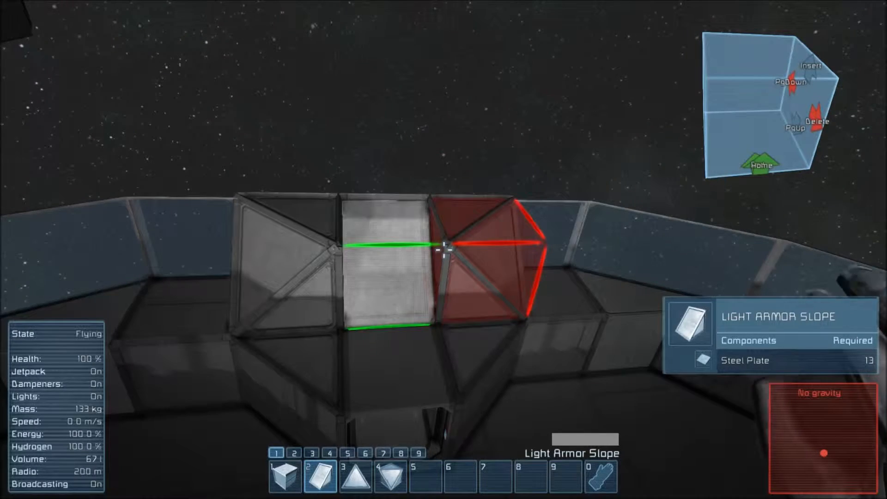
key(3)
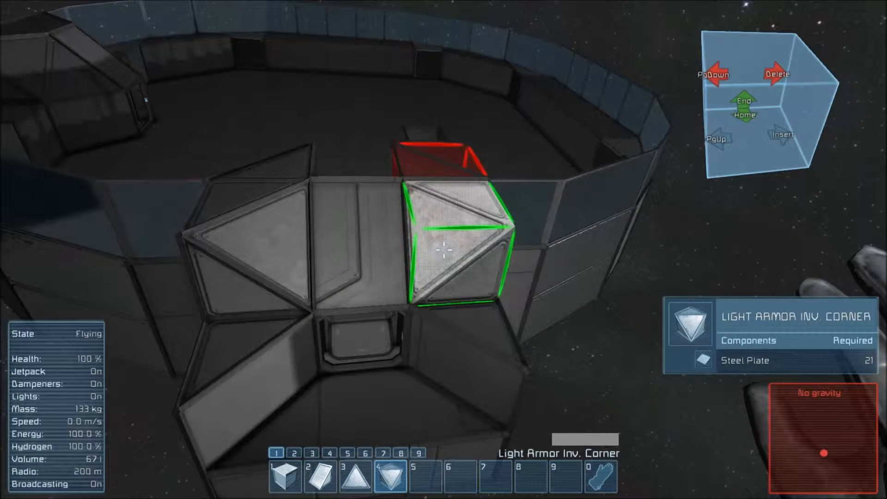
key(3)
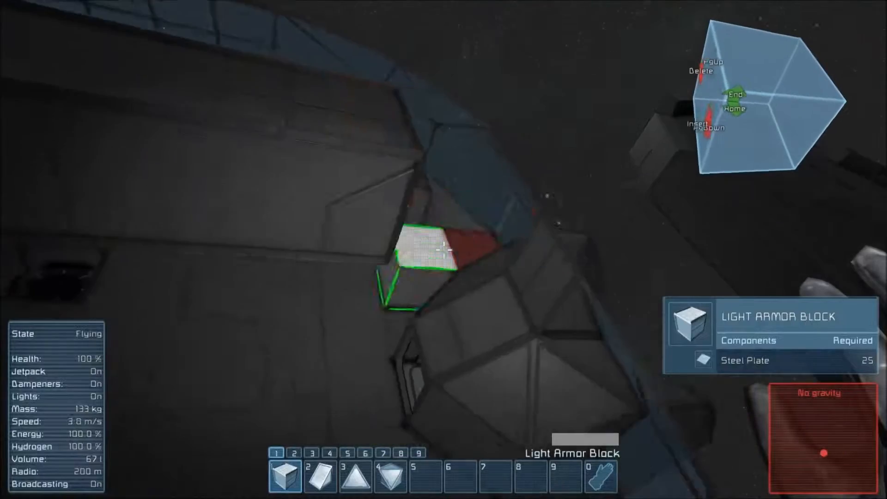
Place a light armor block in the gap and an armor slope on the ring top.
click(319, 474)
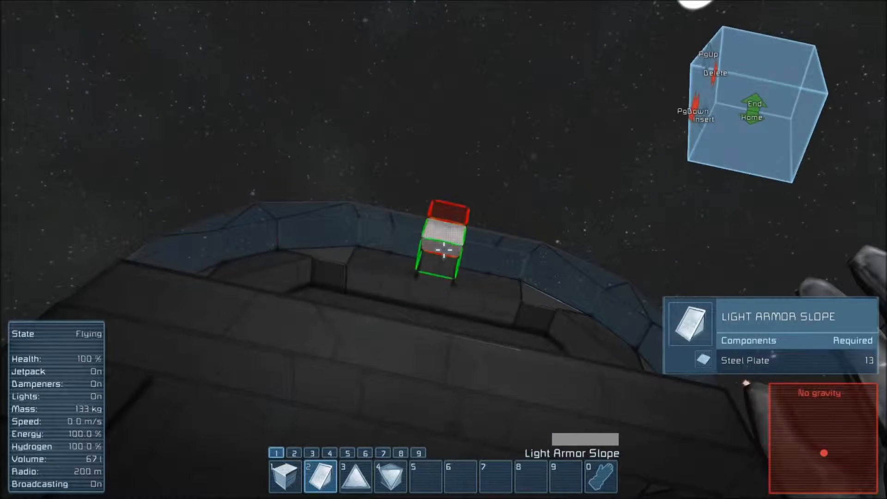
click(285, 475)
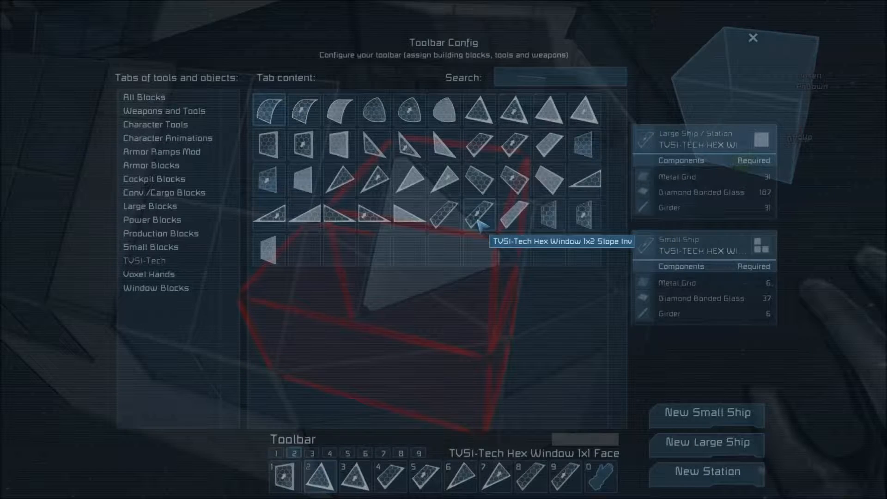
mouse_move(547, 209)
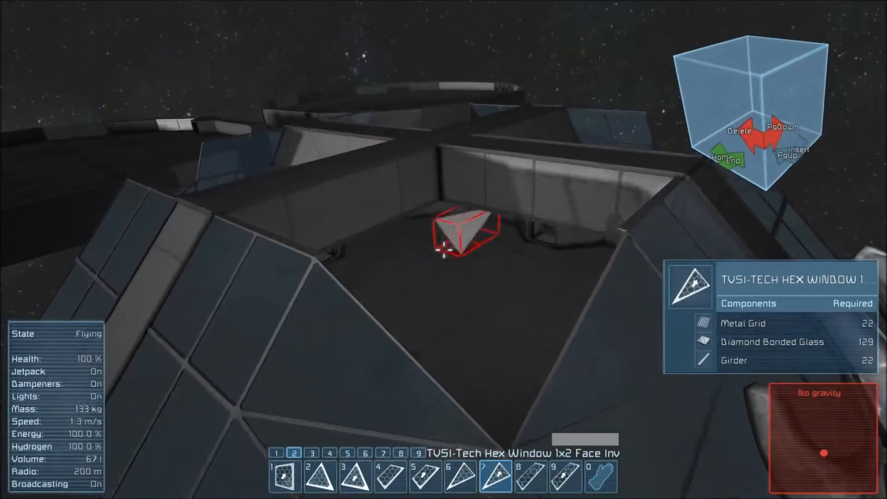
Open the block catalogue and switch to an empty toolbar page for armor ramp pieces.
key(g)
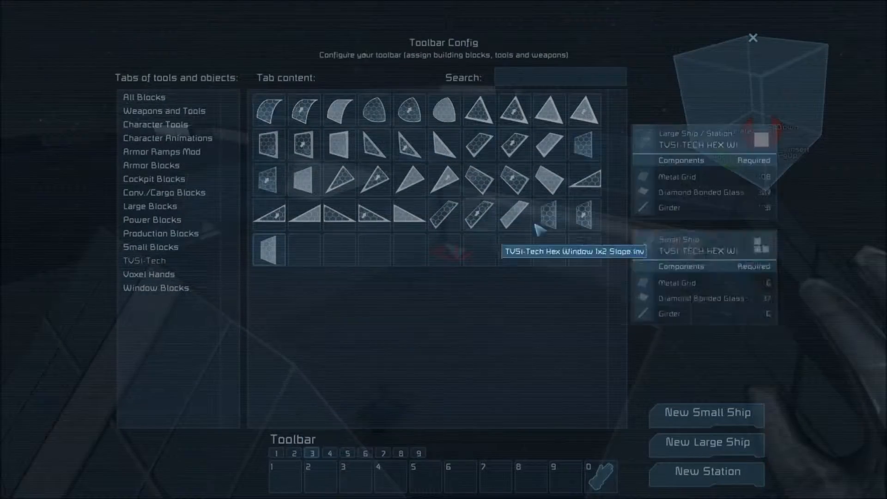
key(Escape)
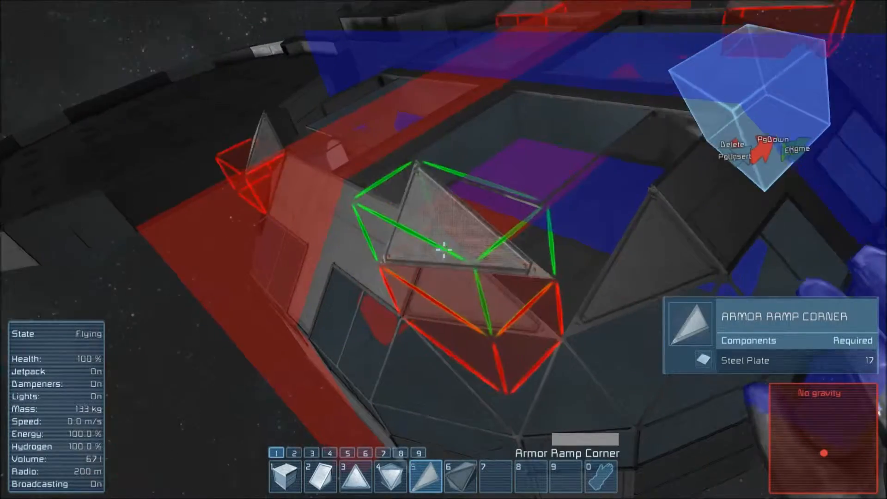
Search '2x2' to add the Armor Ramp Corner Split 2x2x1 and place it.
key(g)
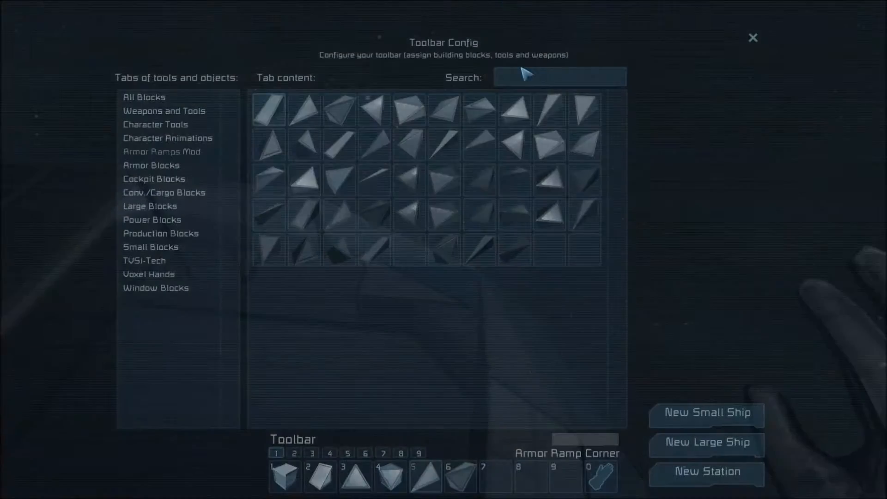
text(2x2)
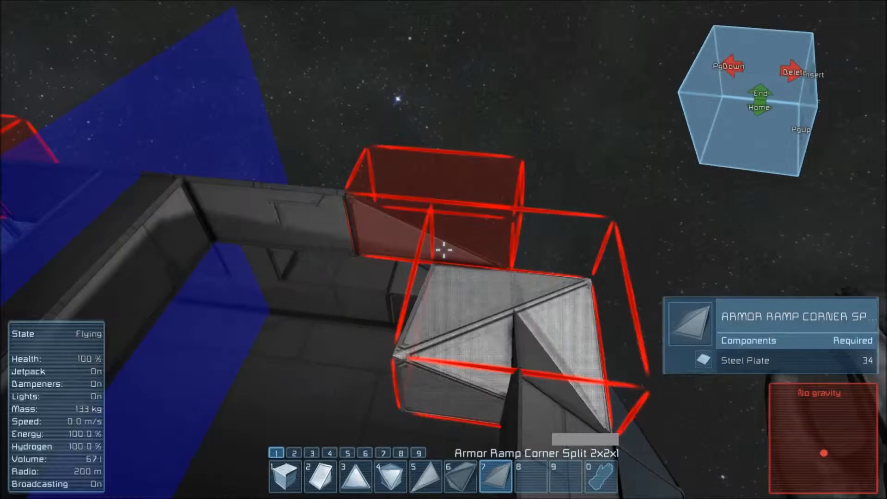
key(g)
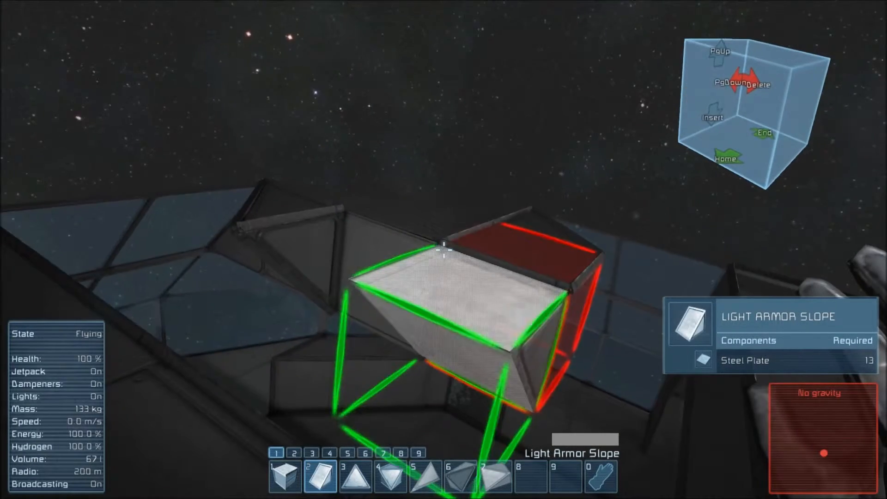
Place light armor slopes, including one overhead, and a light armor corner in the gaps.
key(3)
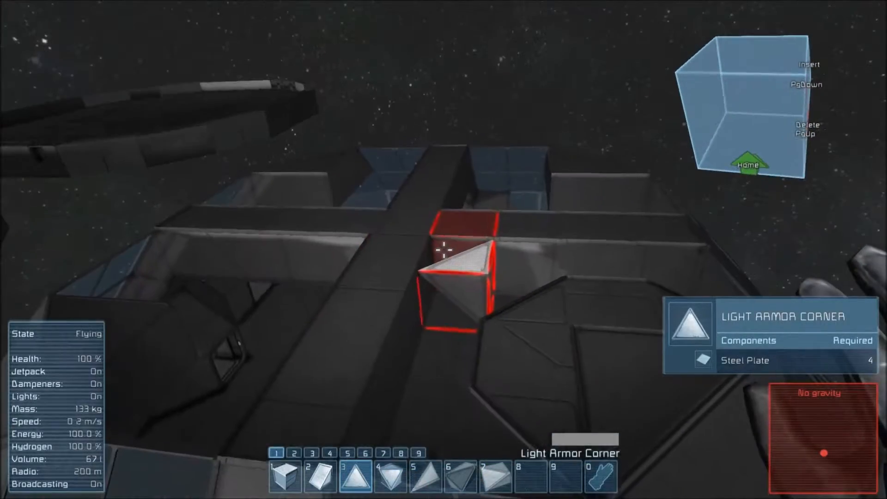
key(g)
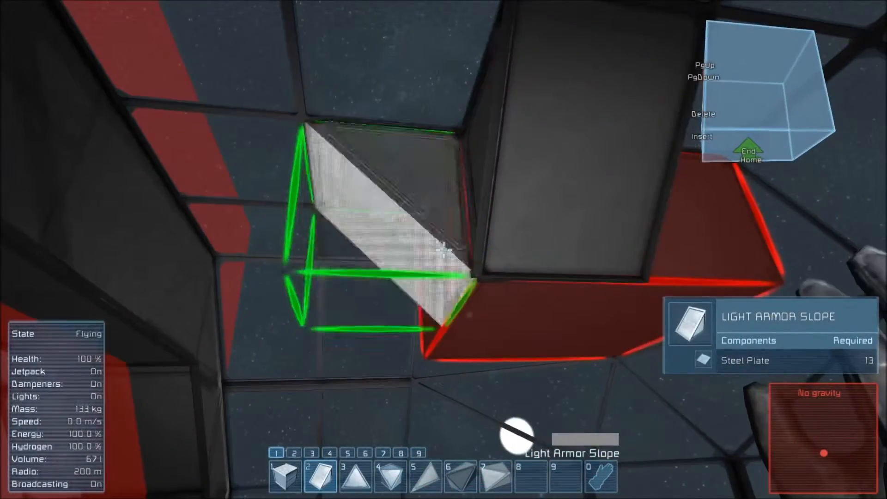
key(3)
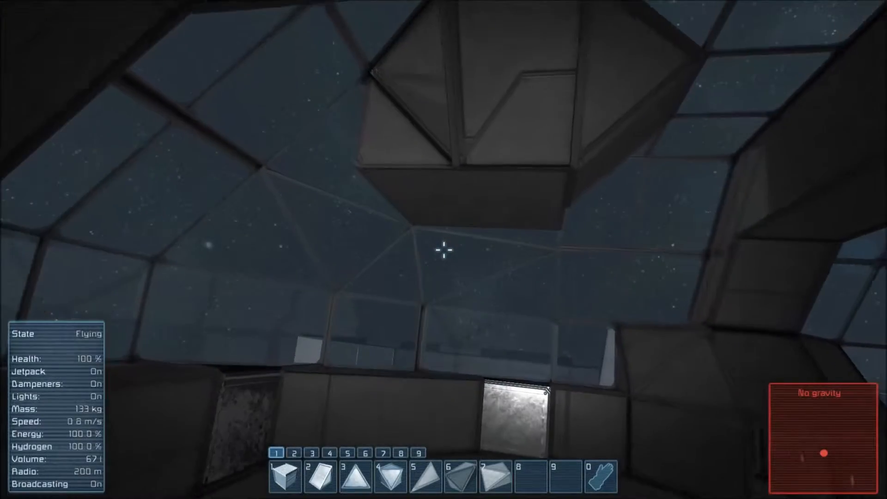
key(g)
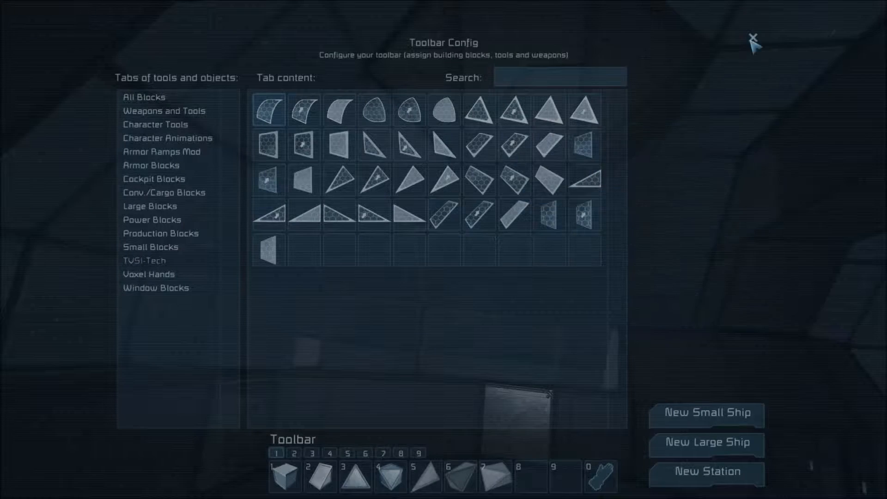
Close the catalogue and place a light armor block inside the station.
key(Escape)
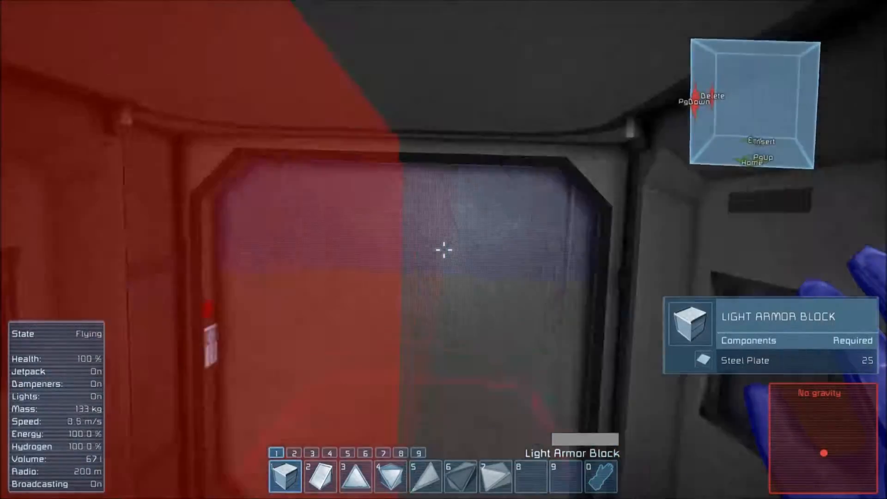
key(K)
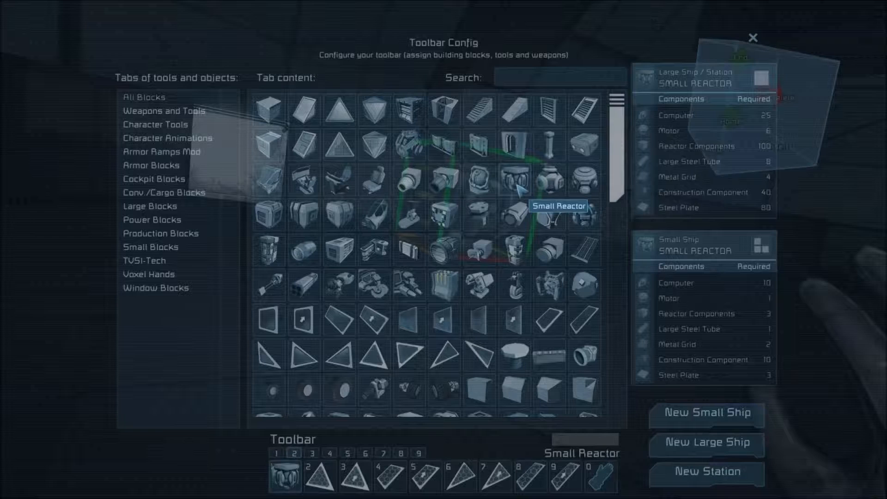
Find the oxygen block and Air Vent, then place the vent beside the machine.
text(ox)
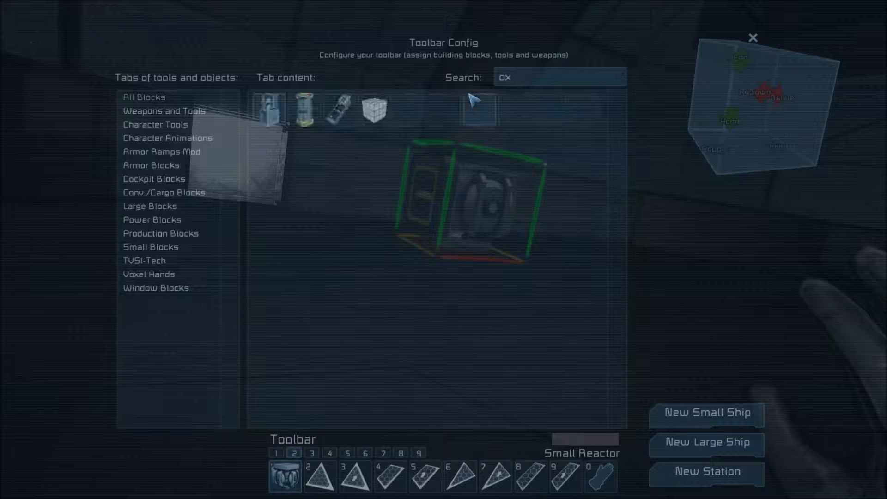
text(vent)
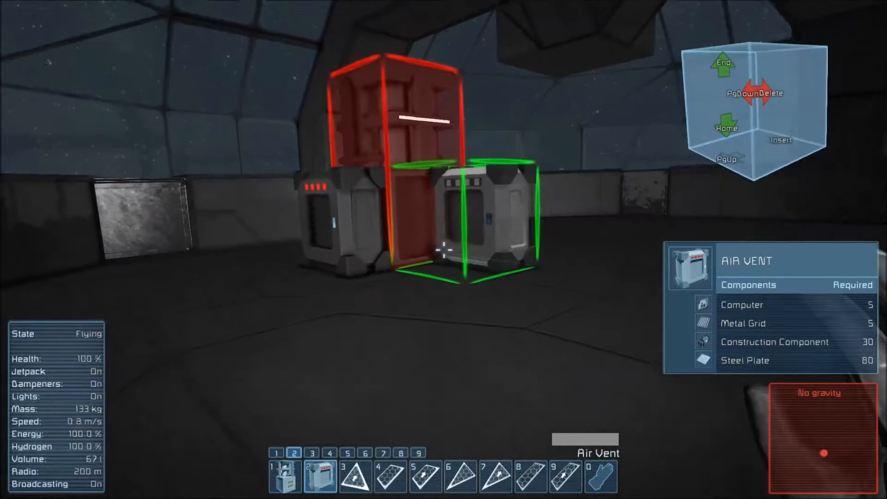
key(g)
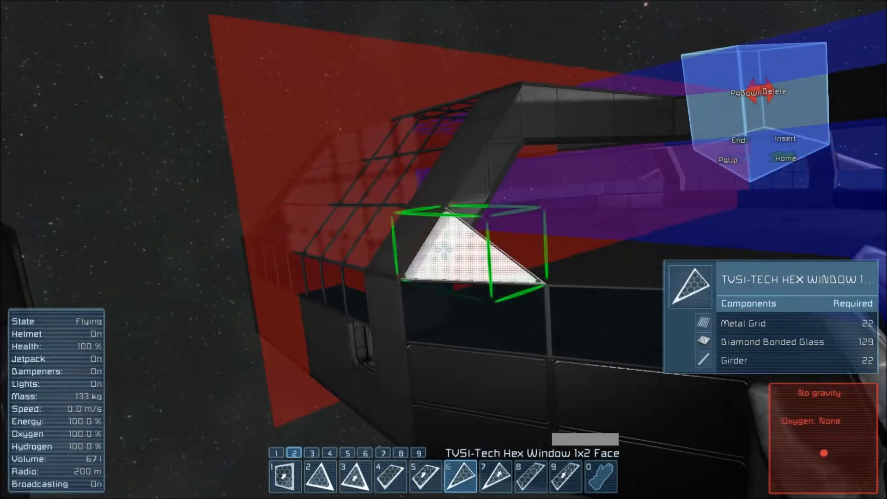
Place TVSI-Tech Hex Window 1x2 Face Inv panels into the dome frame, rotated to fit.
key(7)
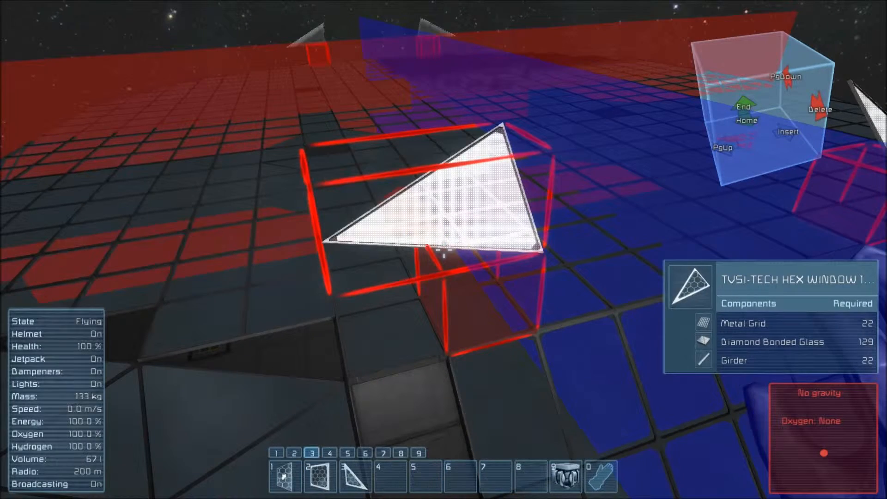
key(g)
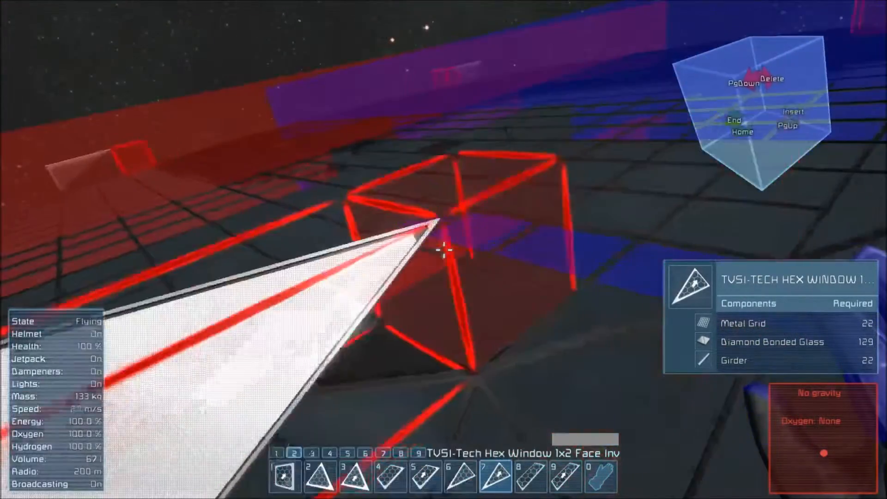
key(g)
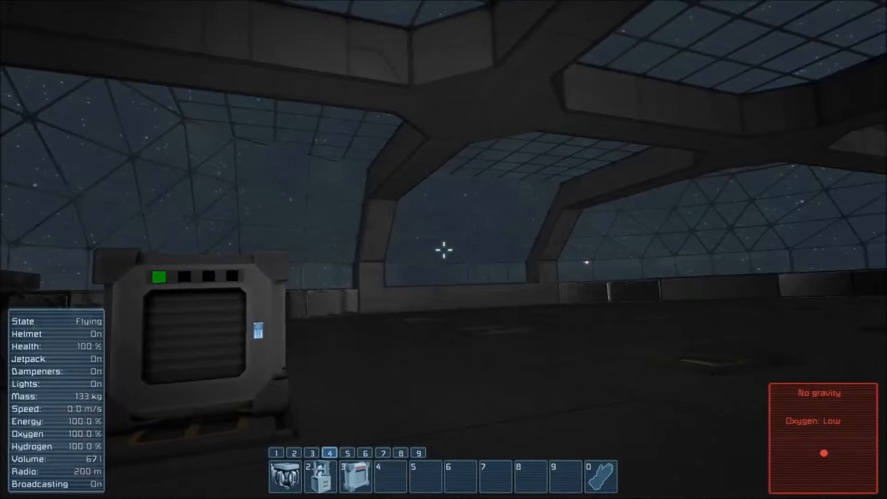
mouse_move(443, 249)
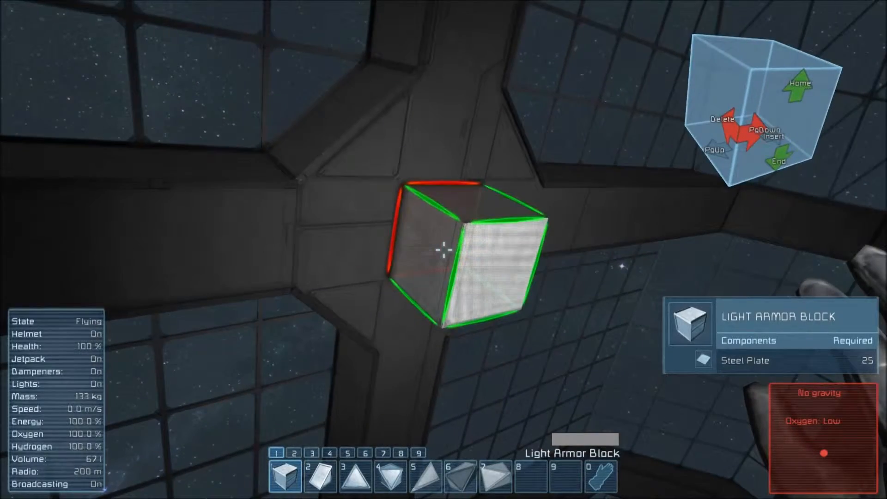
Place Light Armor Blocks at the dome frame's intersections.
key(g)
text(dome)
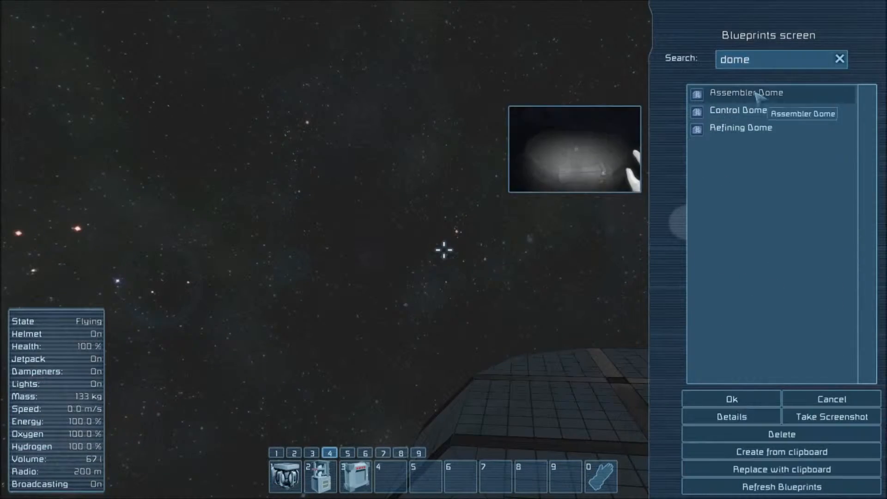
Close the dome blueprint list and confirm deleting the selected grid.
click(781, 434)
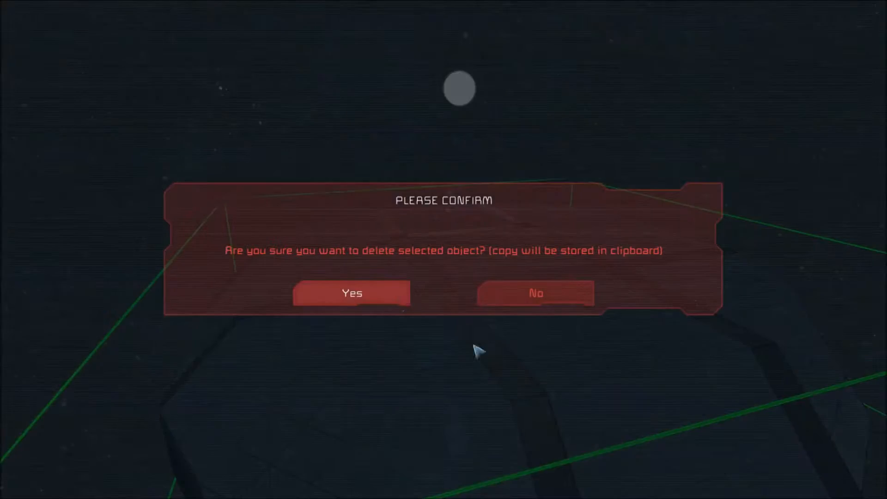
click(351, 293)
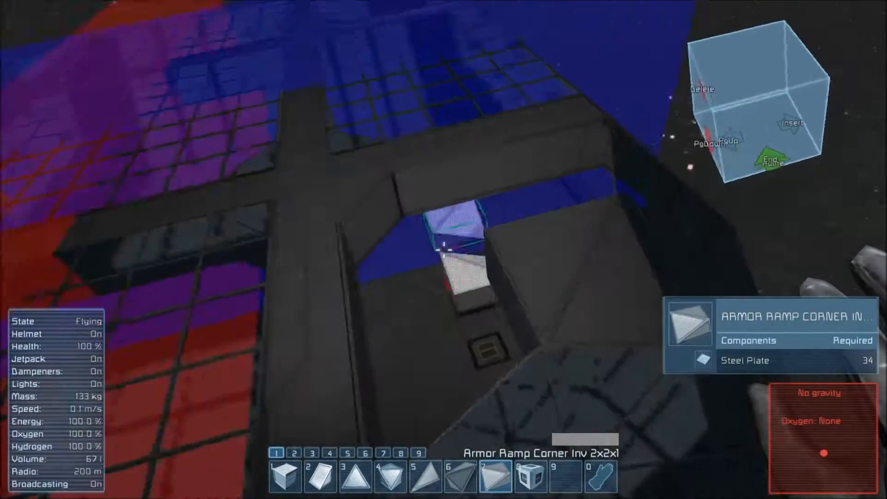
Rotate the Armor Ramp Corner Inv 2x2x1 and place it in the frame's corner gap.
key(3)
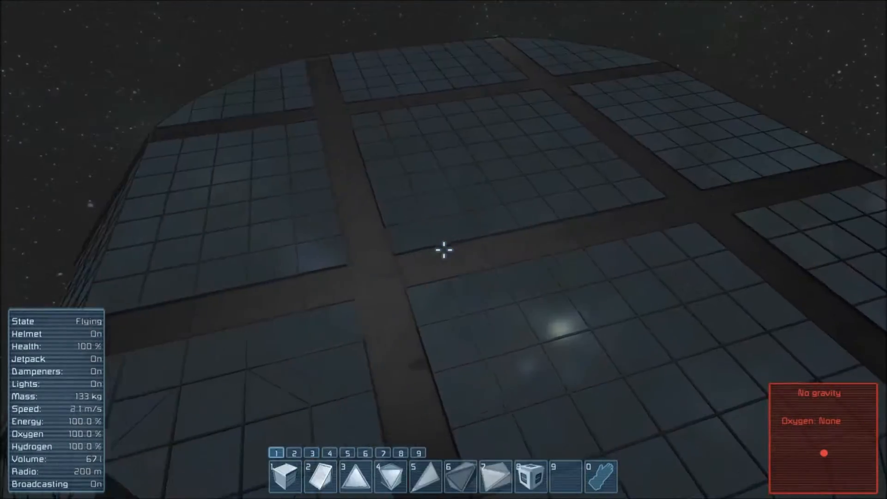
click(530, 475)
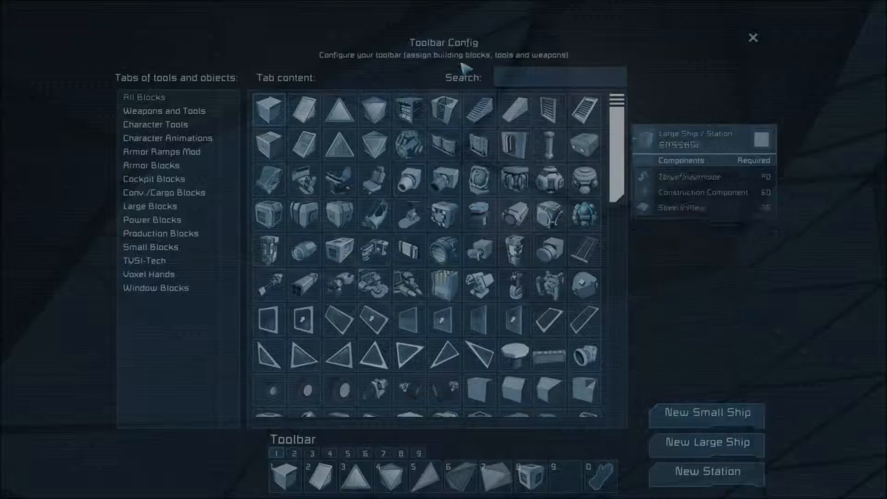
Filter the block catalogue by '2x2' and put Armor Ramp Corner 2x2x1 on slot 9.
text(2x2)
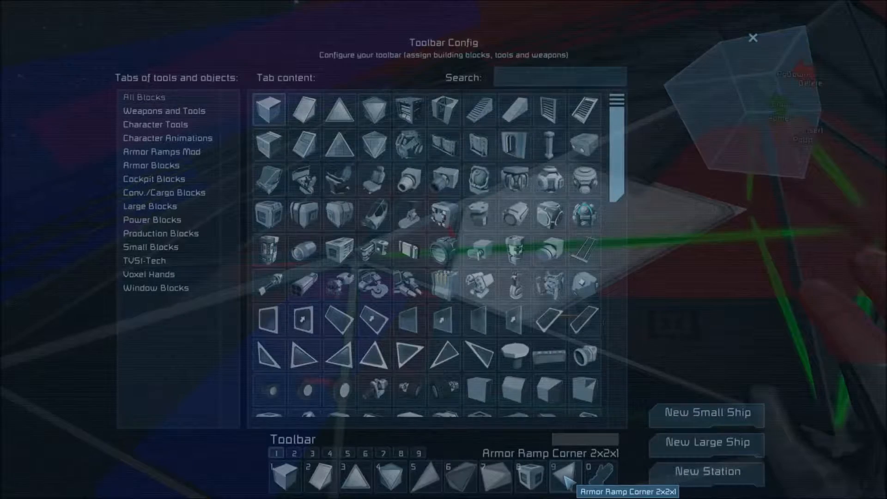
click(160, 151)
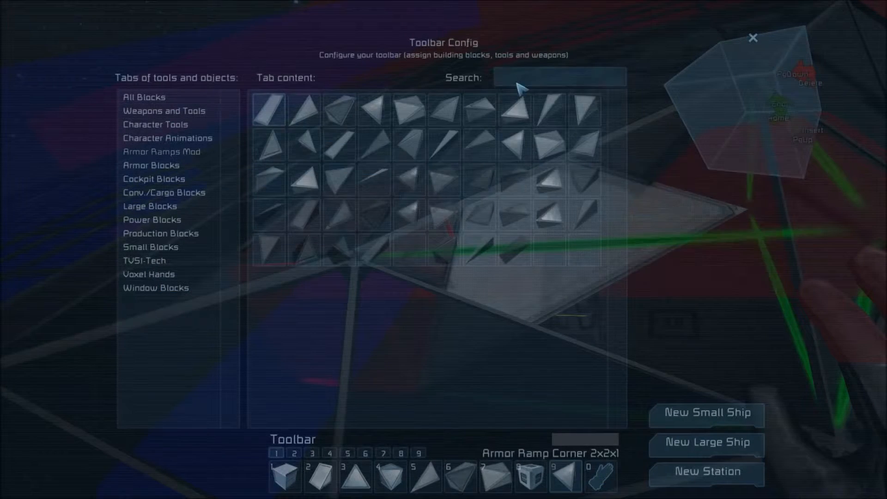
text(2x2)
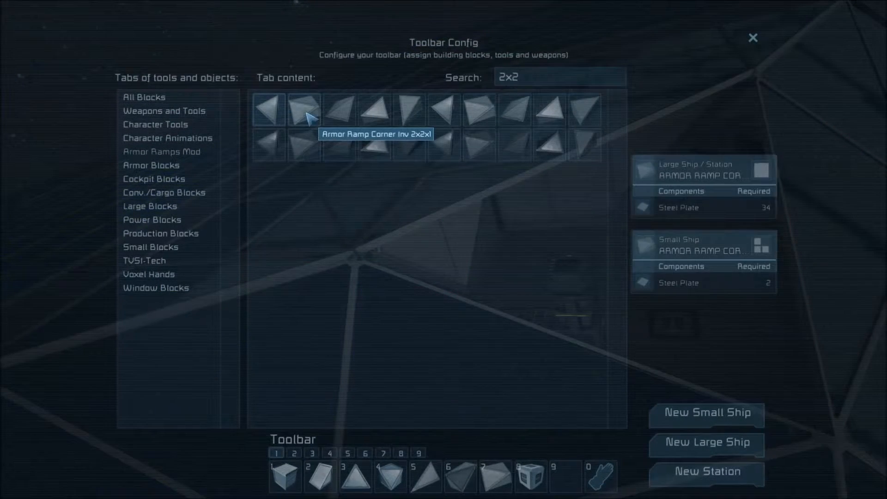
mouse_move(340, 105)
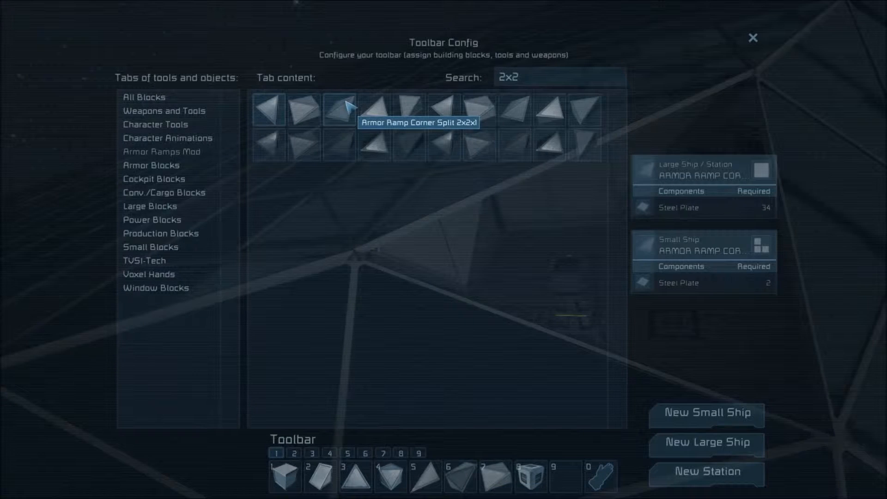
mouse_move(373, 111)
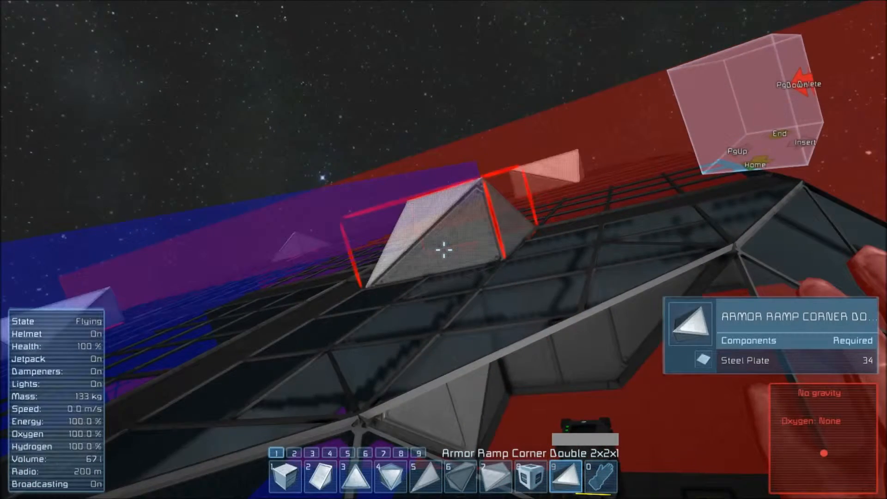
key(g)
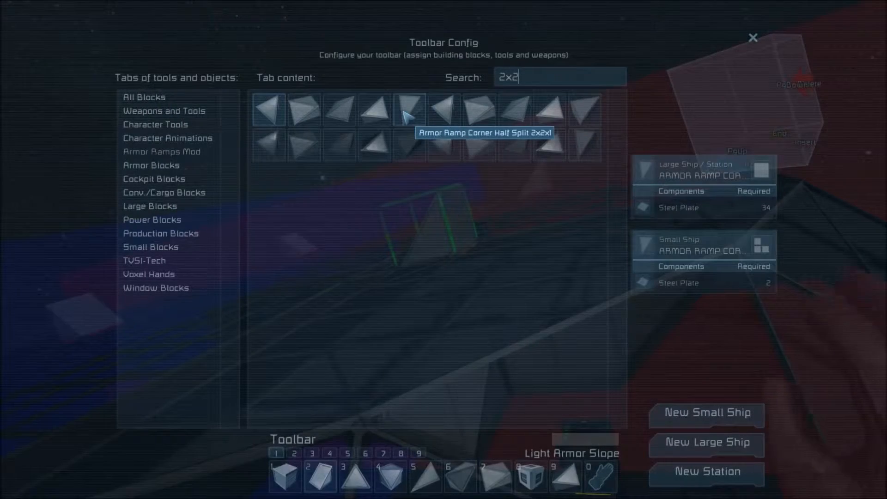
mouse_move(304, 146)
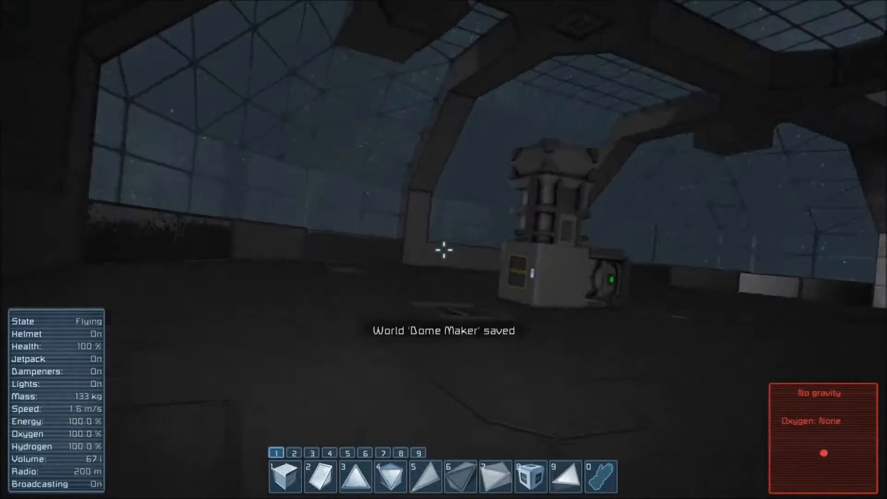
mouse_move(443, 252)
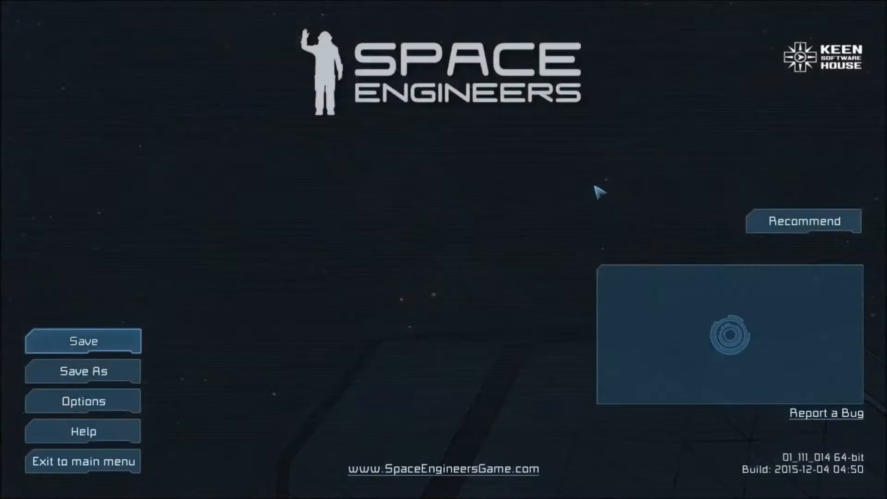
Save the Dome Maker world and exit to the main menu.
click(83, 461)
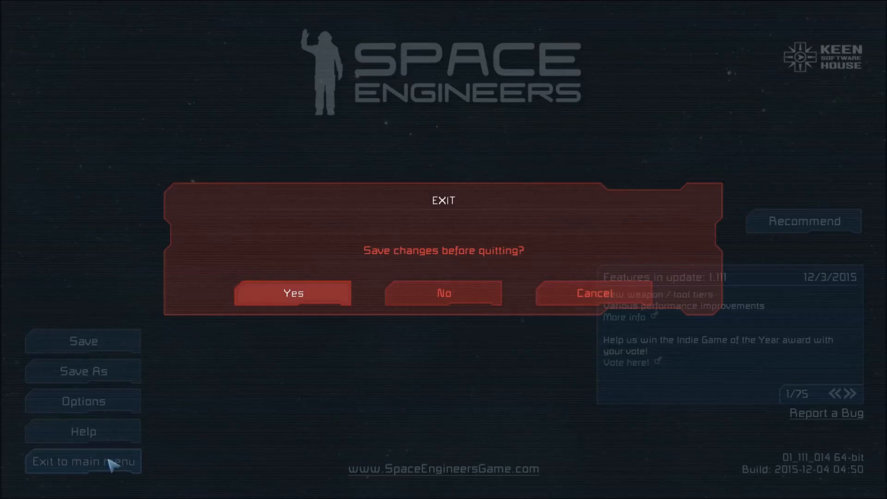